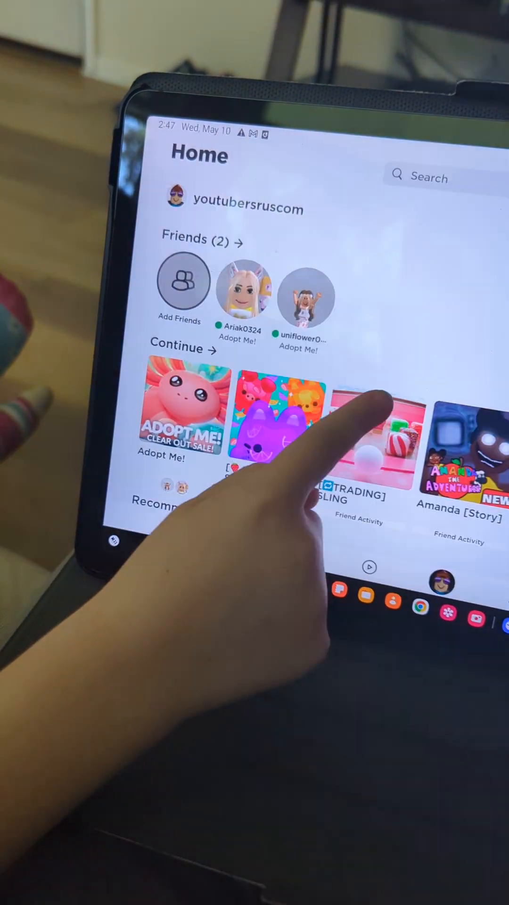
- Join the Adopt Me! game from the Continue row on the Roblox Home screen
left_click(182, 416)
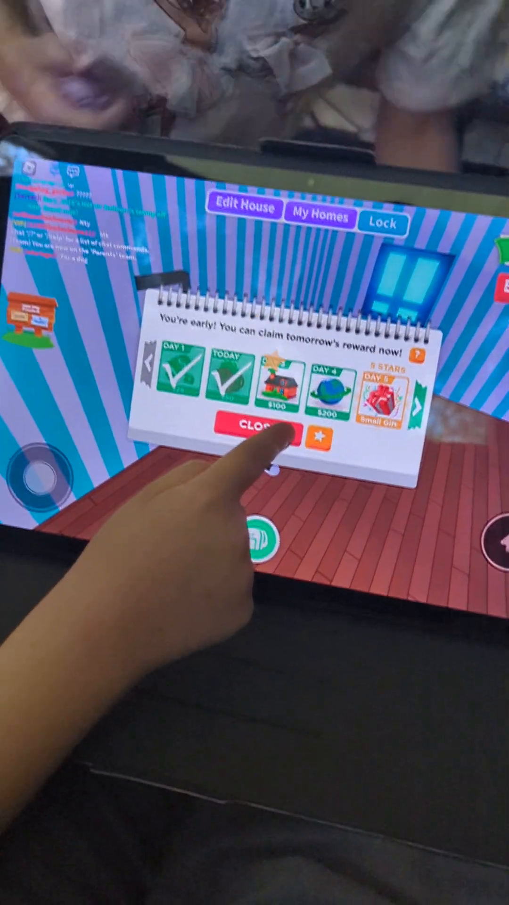
- Close the daily login reward calendar and return to the player's house
left_click(261, 444)
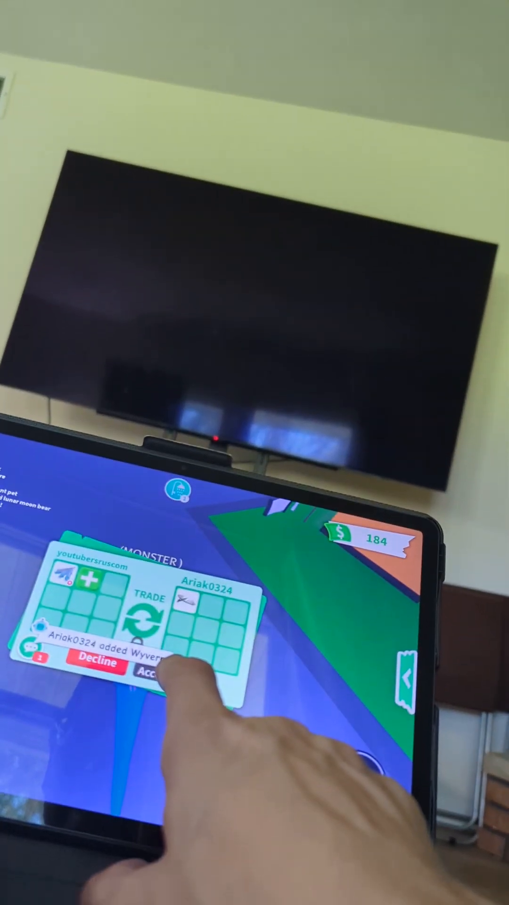
left_click(152, 675)
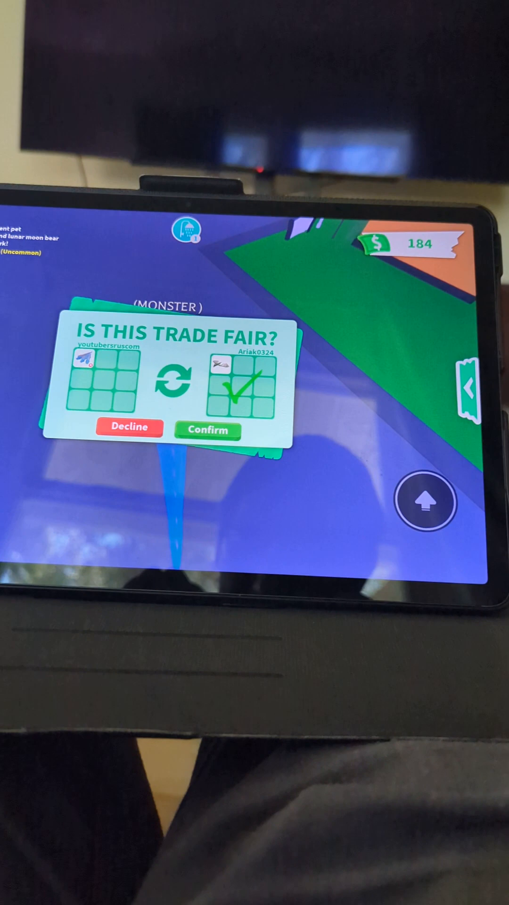
left_click(208, 402)
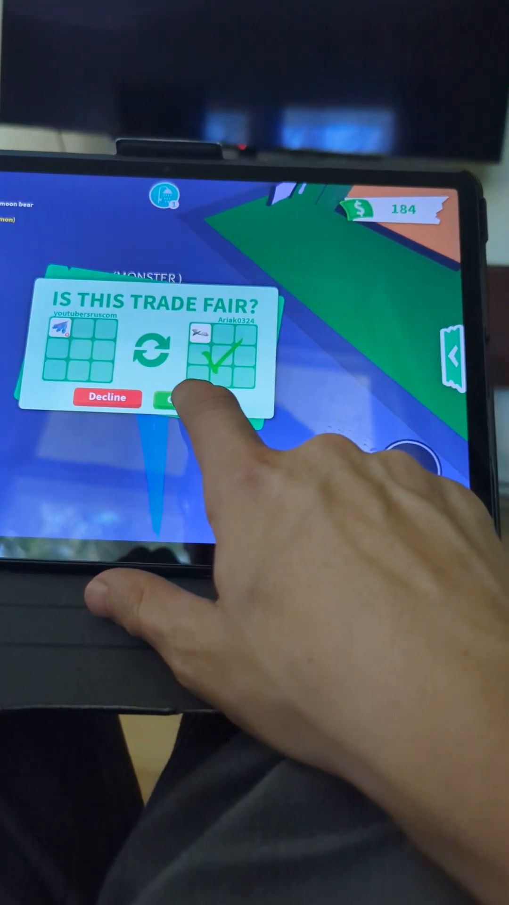
left_click(173, 400)
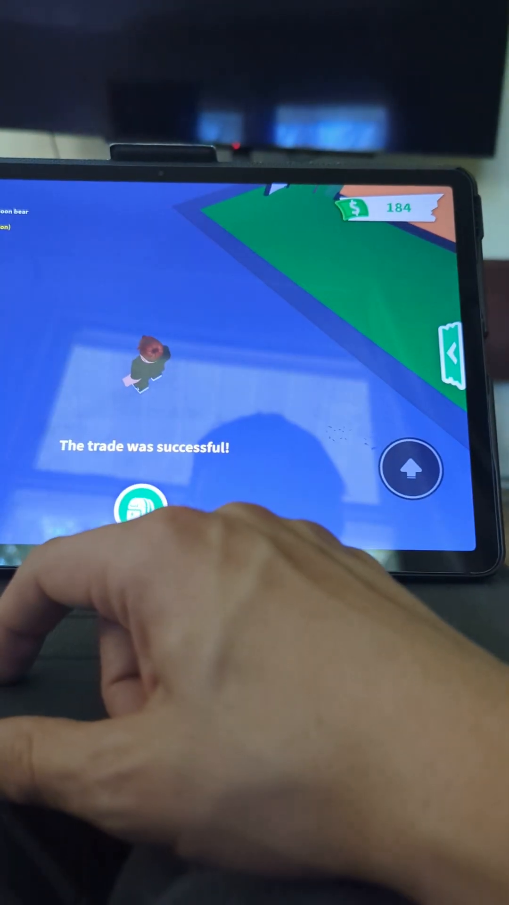